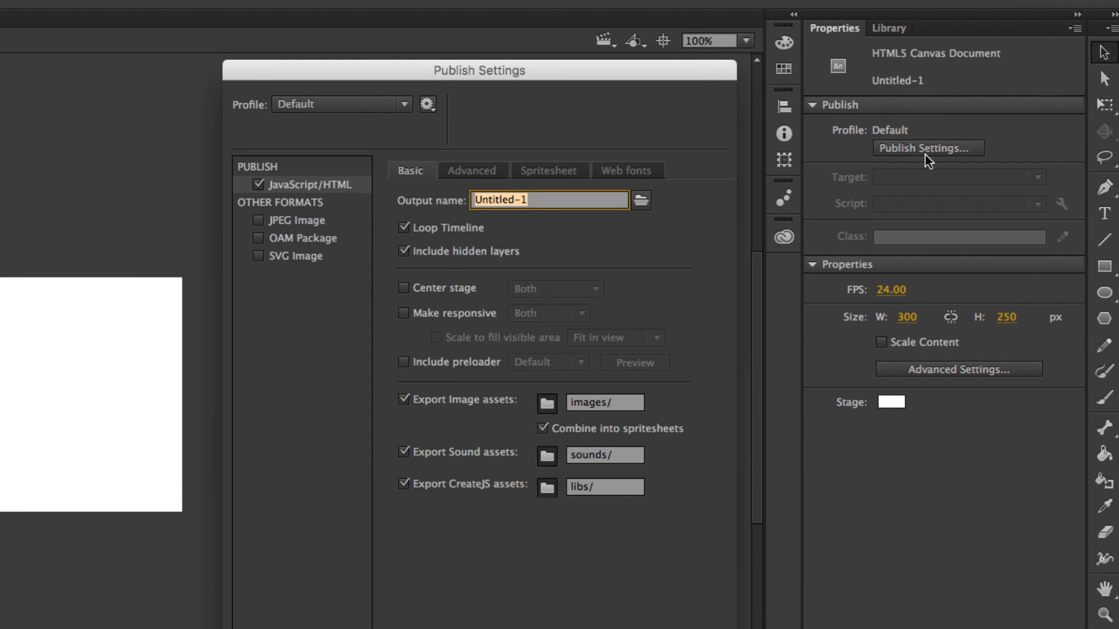
mouse_move(940, 157)
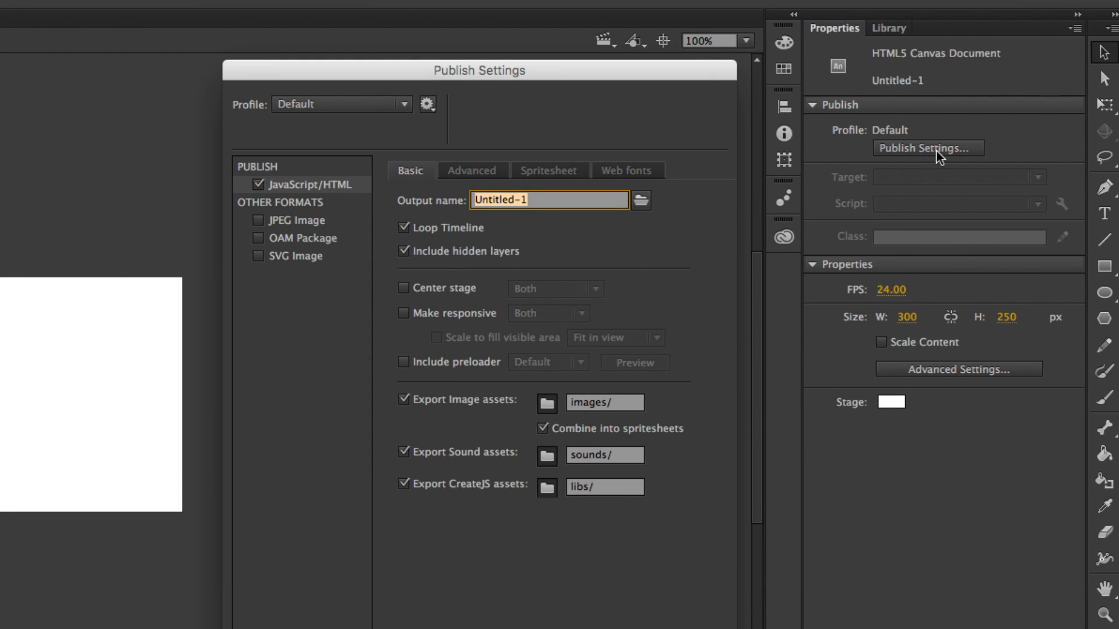
mouse_move(949, 158)
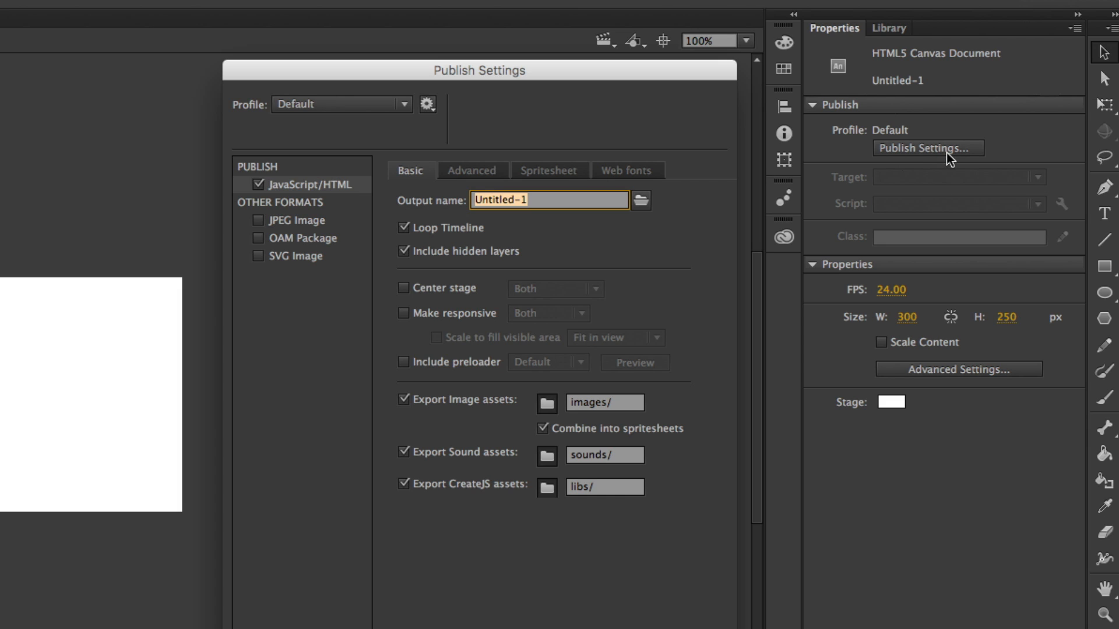
mouse_move(766, 112)
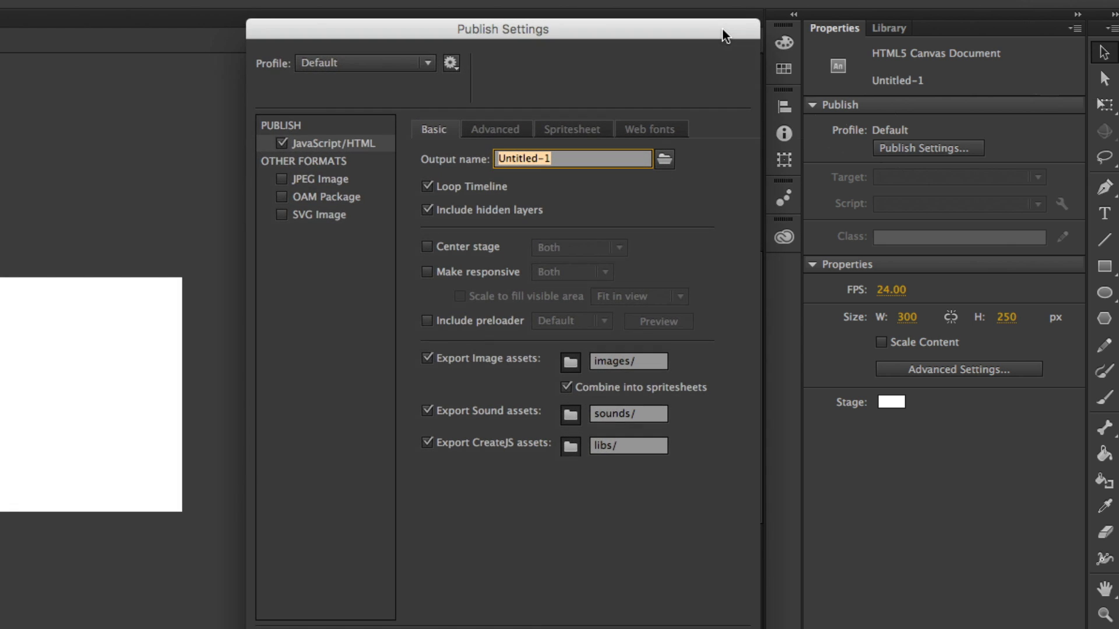
mouse_move(701, 68)
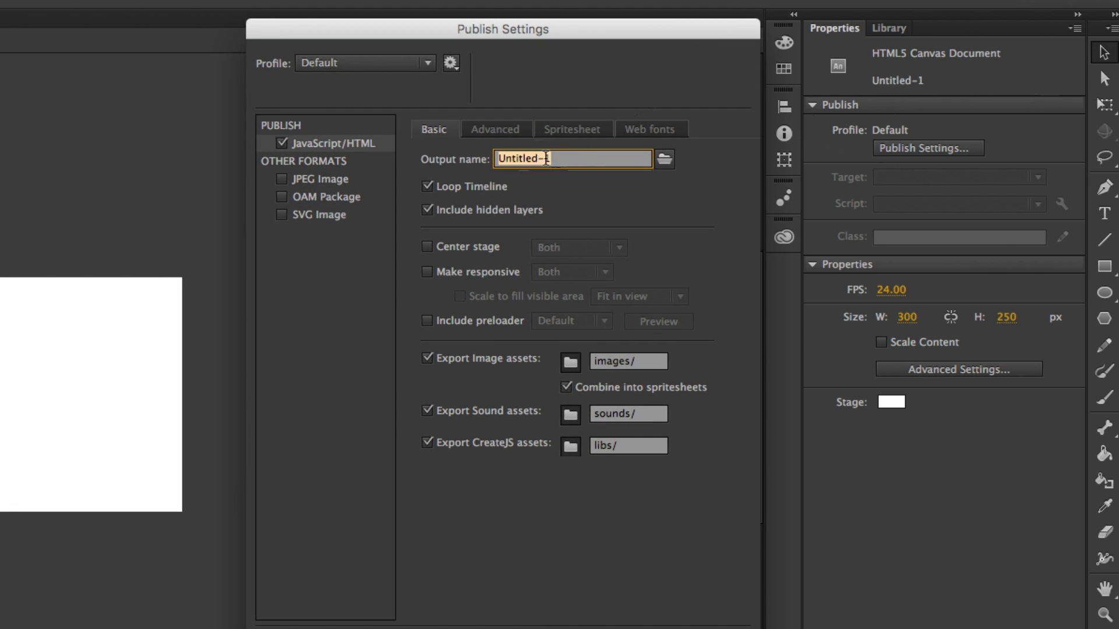
mouse_move(571, 172)
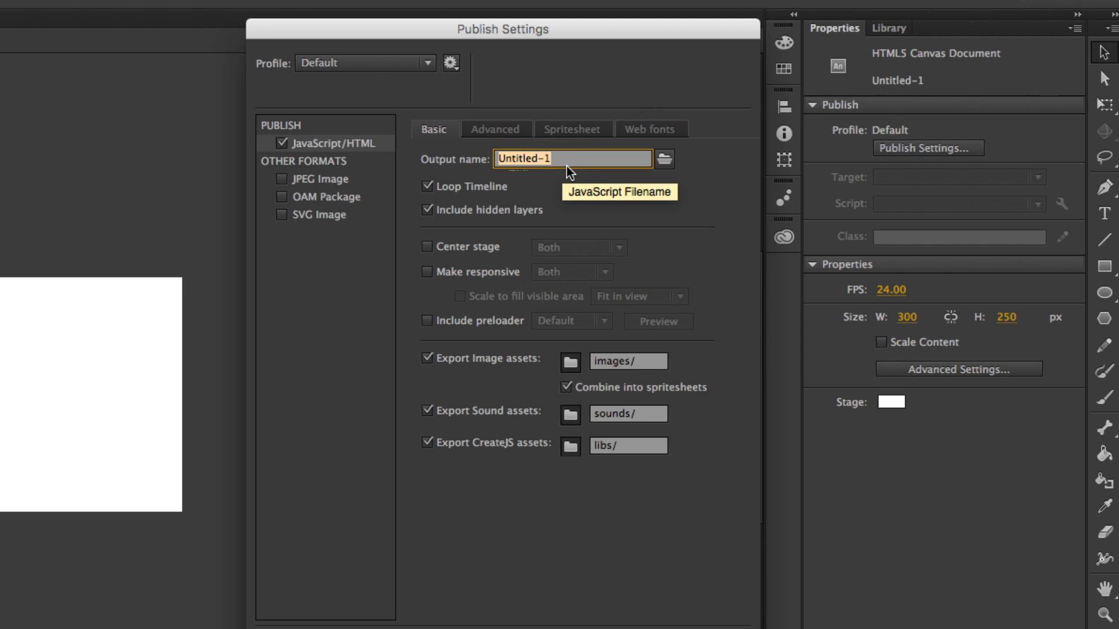
- Replace the Output name Untitled-1 with pixel-ad for the JavaScript/HTML publish
type("pixel-ad")
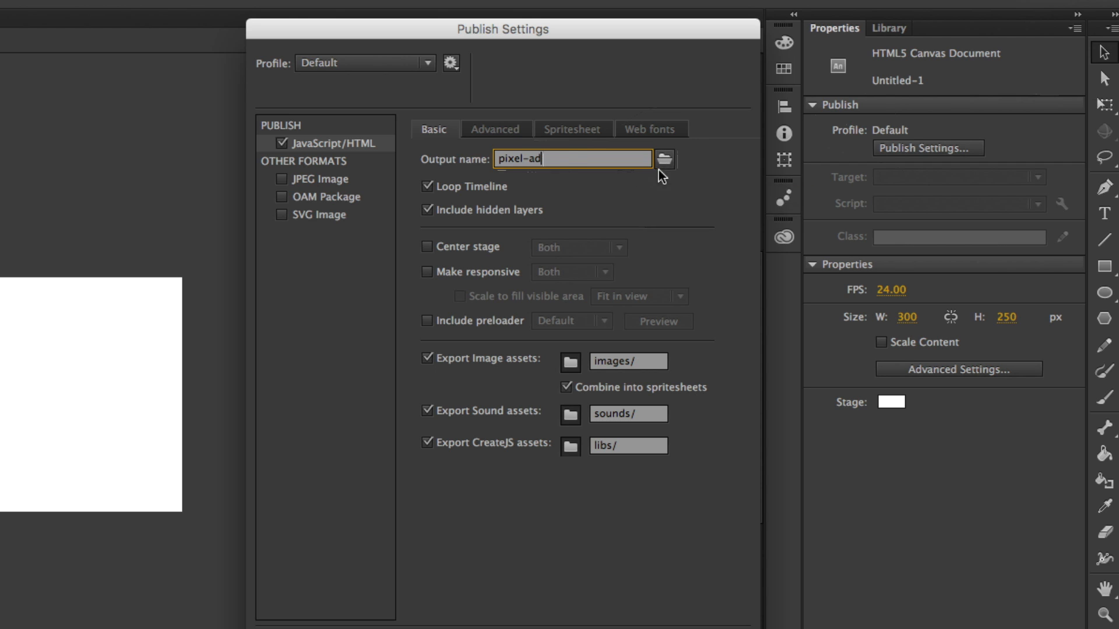
mouse_move(663, 160)
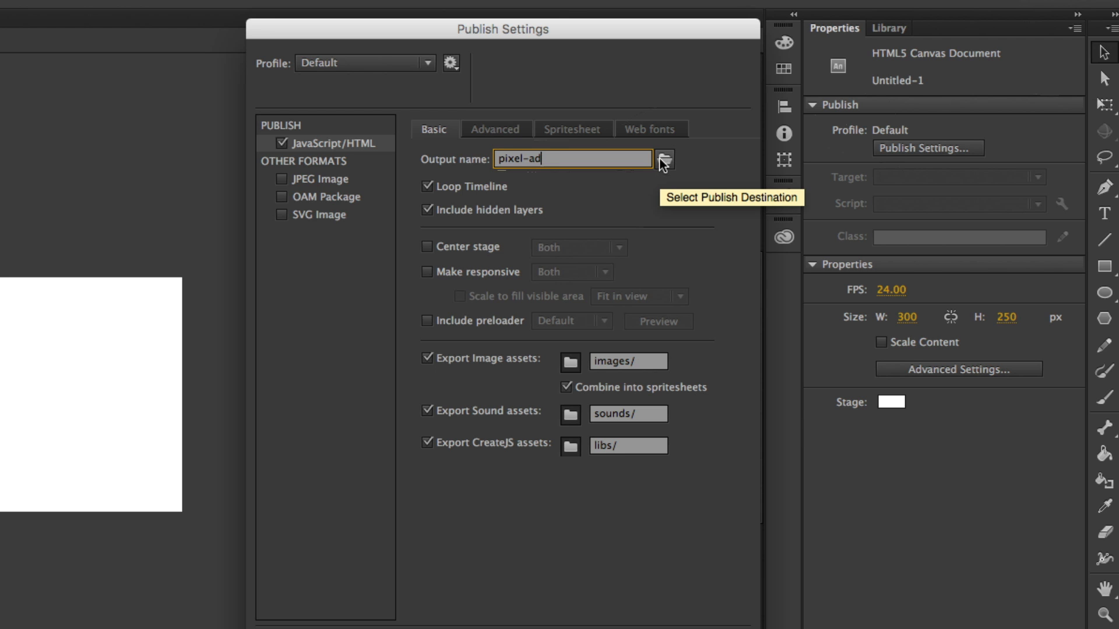
- Browse the publish destination to the Google-Pixel-Ad folder on the Desktop
left_click(662, 159)
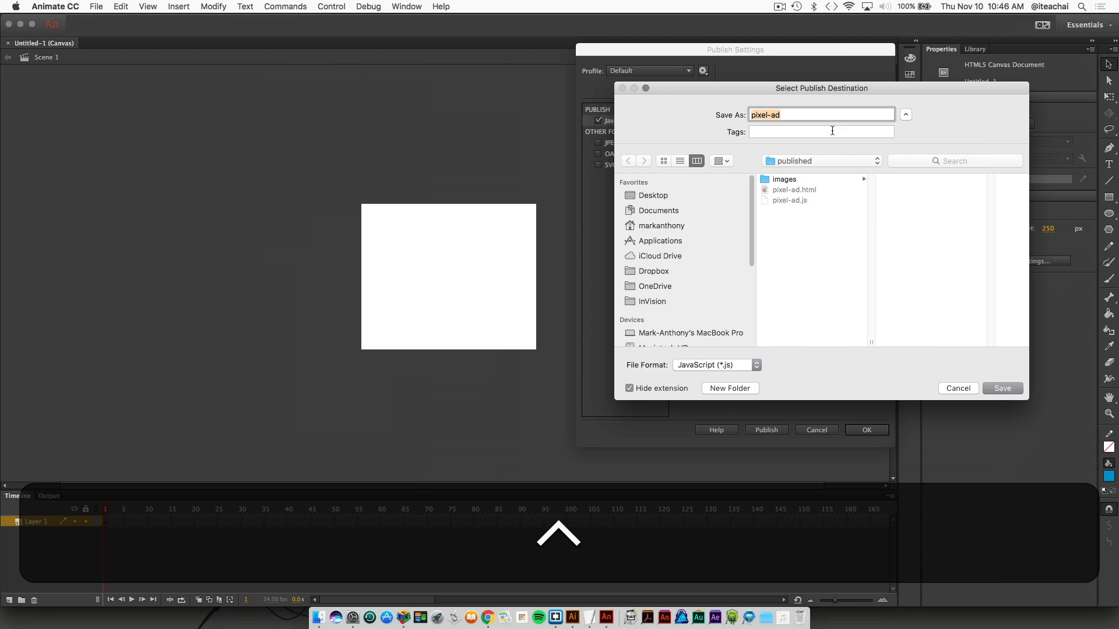
left_click(819, 161)
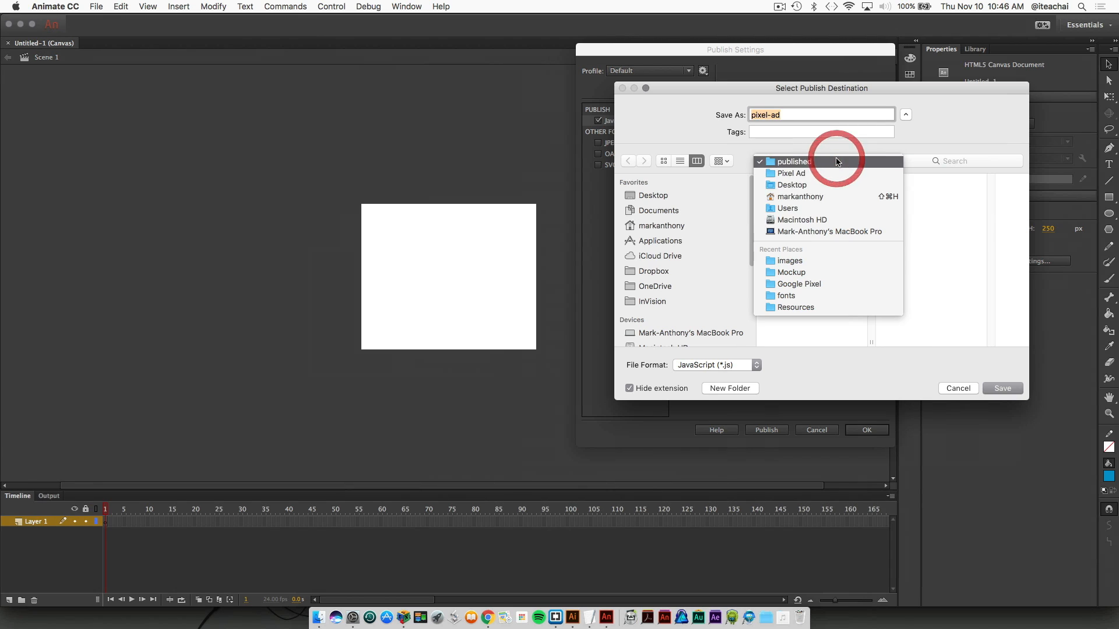
left_click(790, 185)
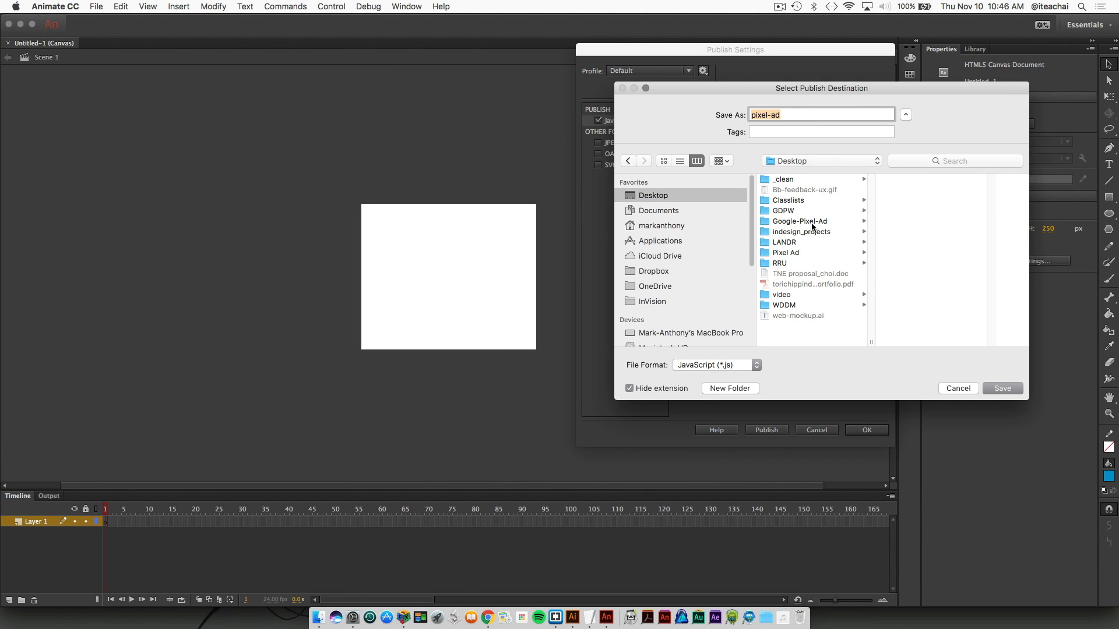
left_click(799, 220)
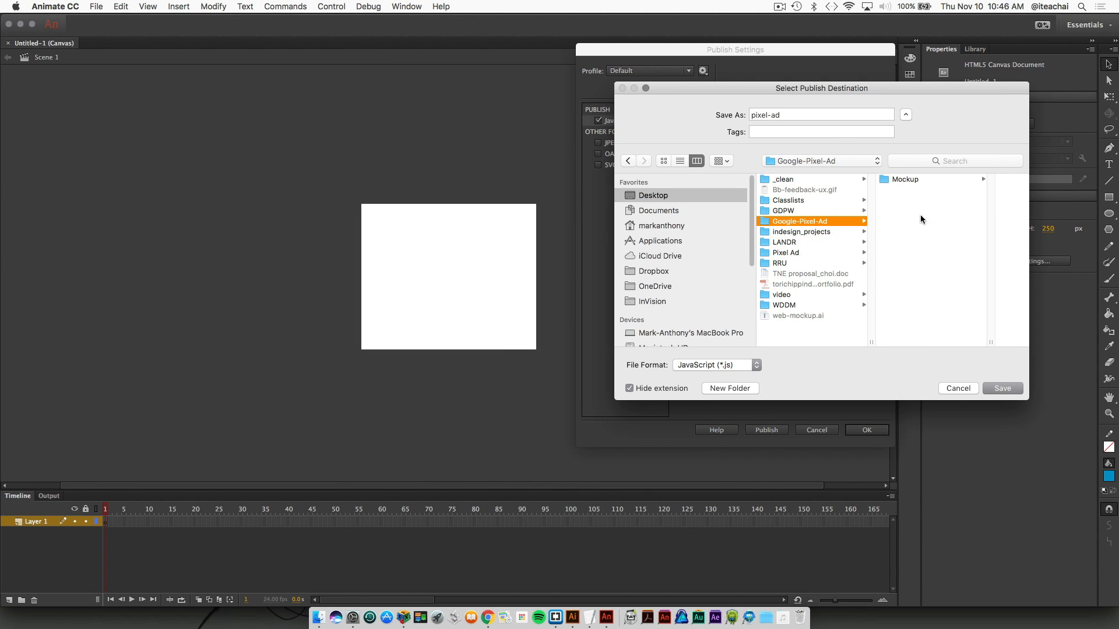
mouse_move(833, 226)
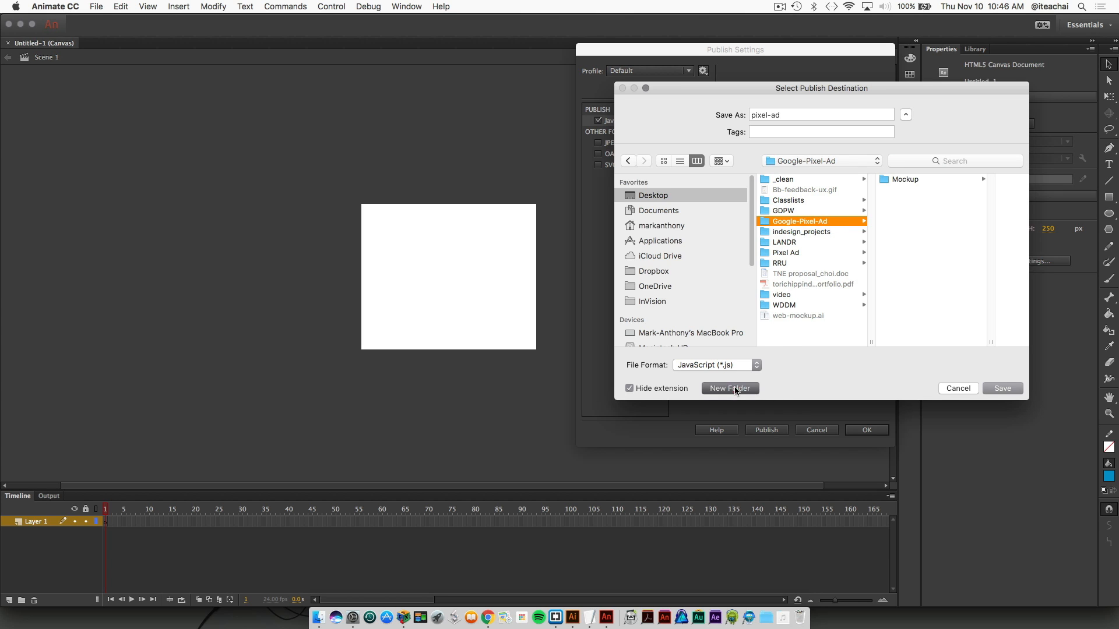
- Create an Animate folder inside Google-Pixel-Ad and start a Published subfolder within it
left_click(730, 389)
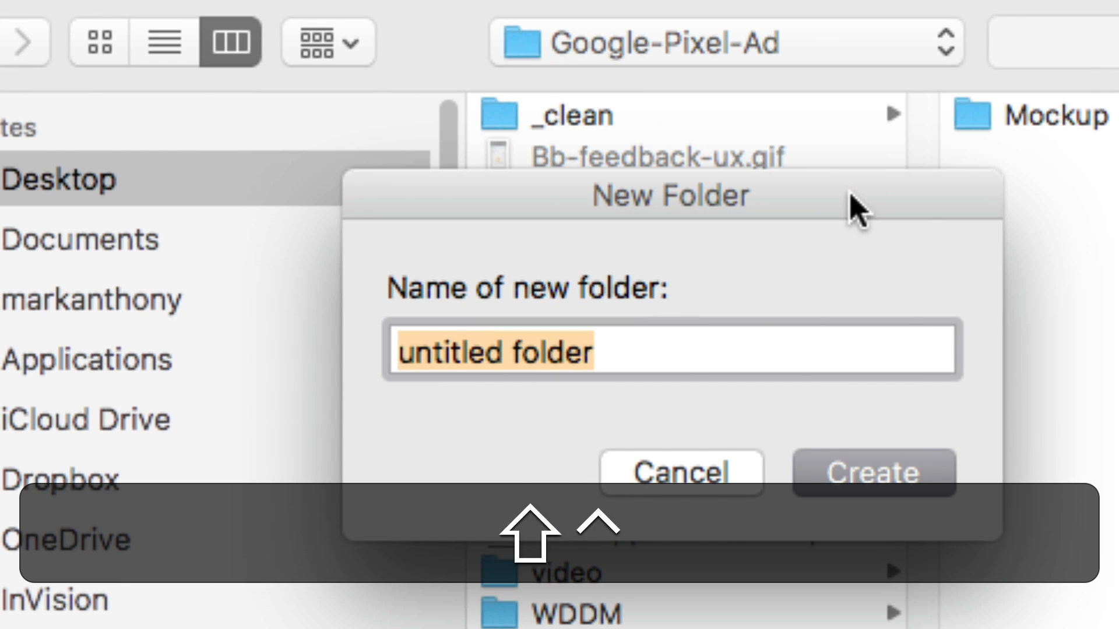
type("Animate")
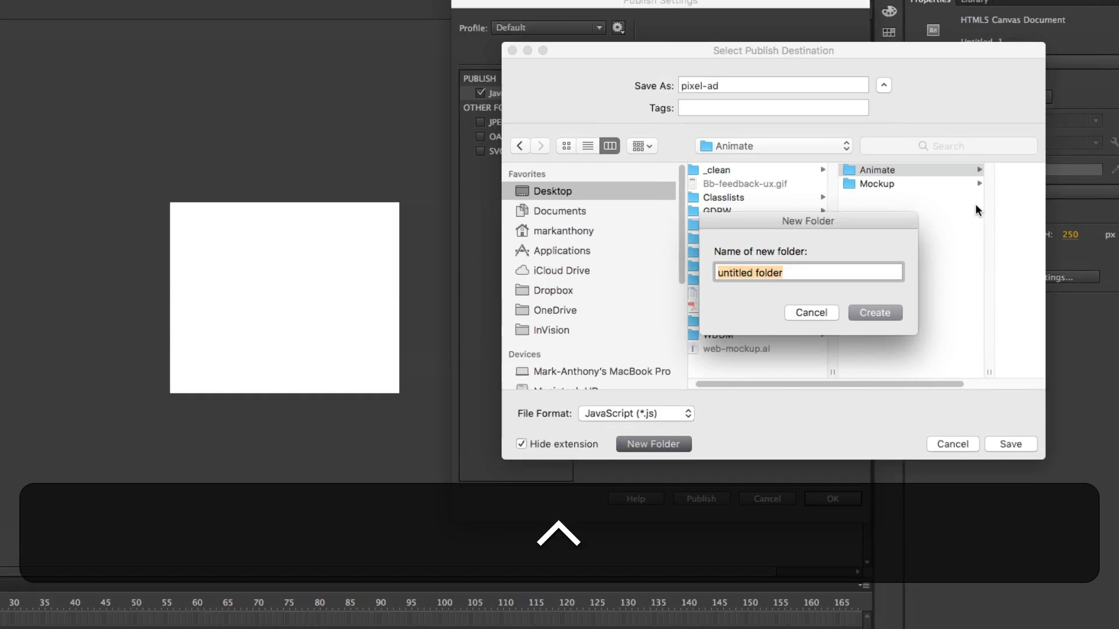
type("Published")
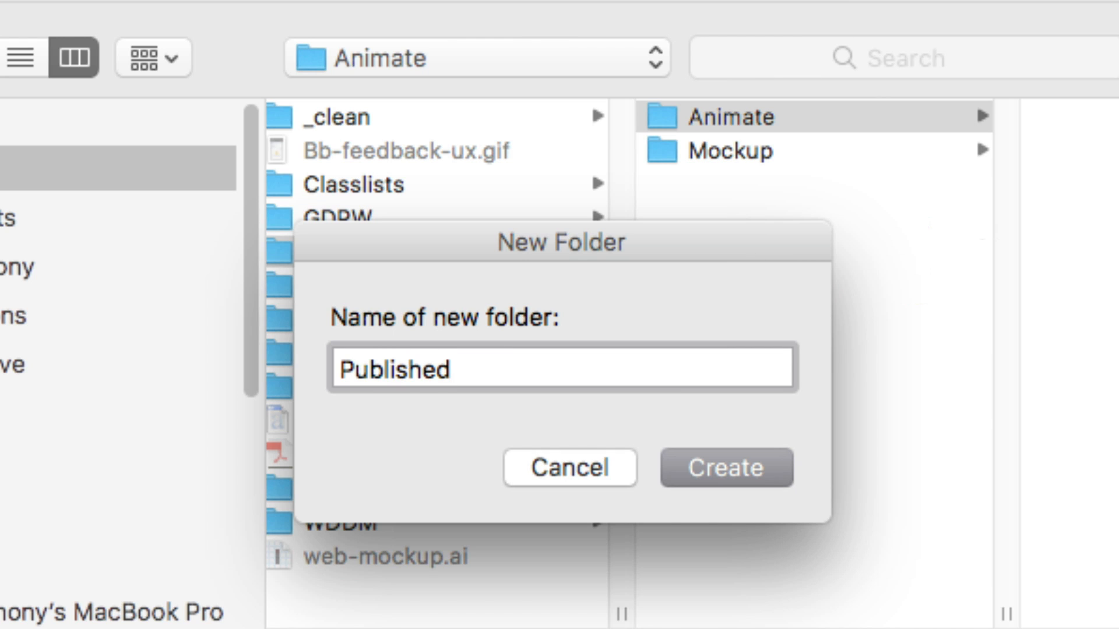
mouse_move(974, 215)
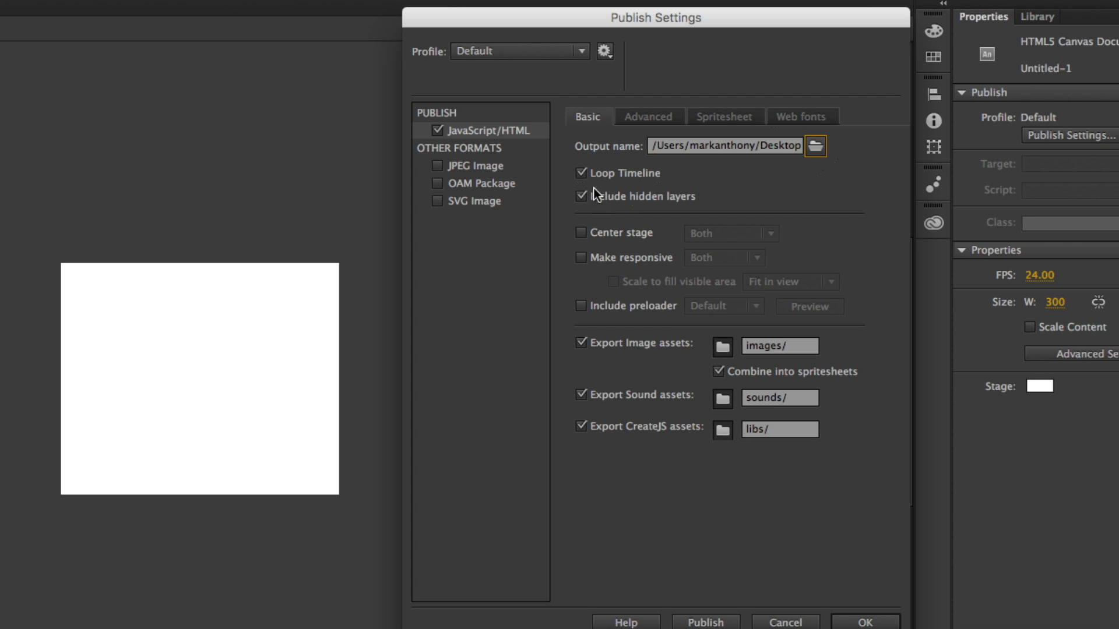
mouse_move(580, 173)
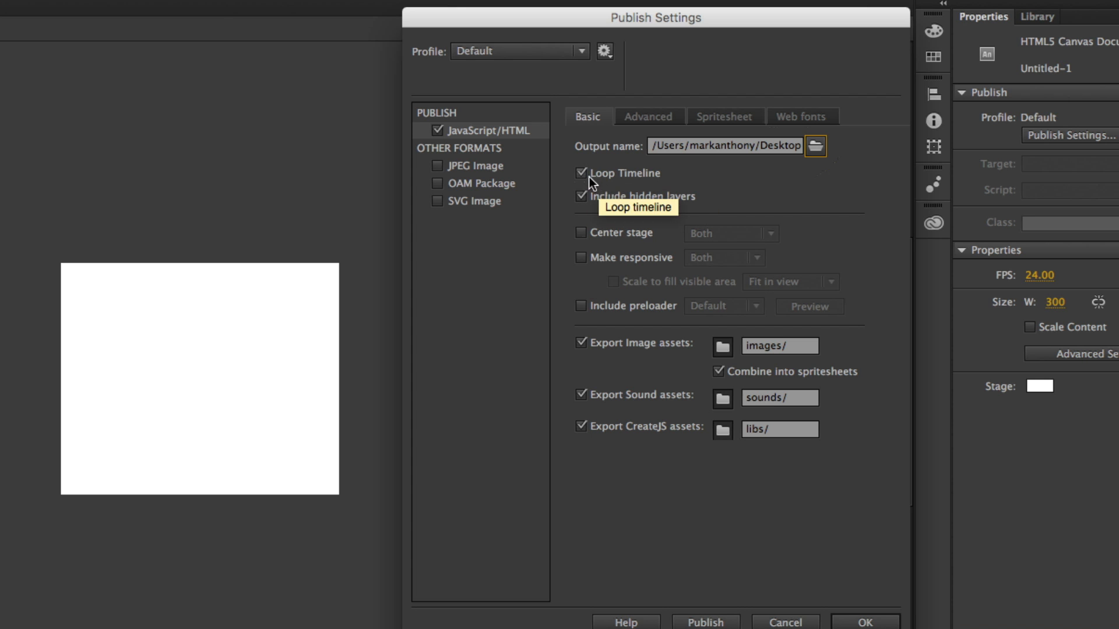
mouse_move(605, 180)
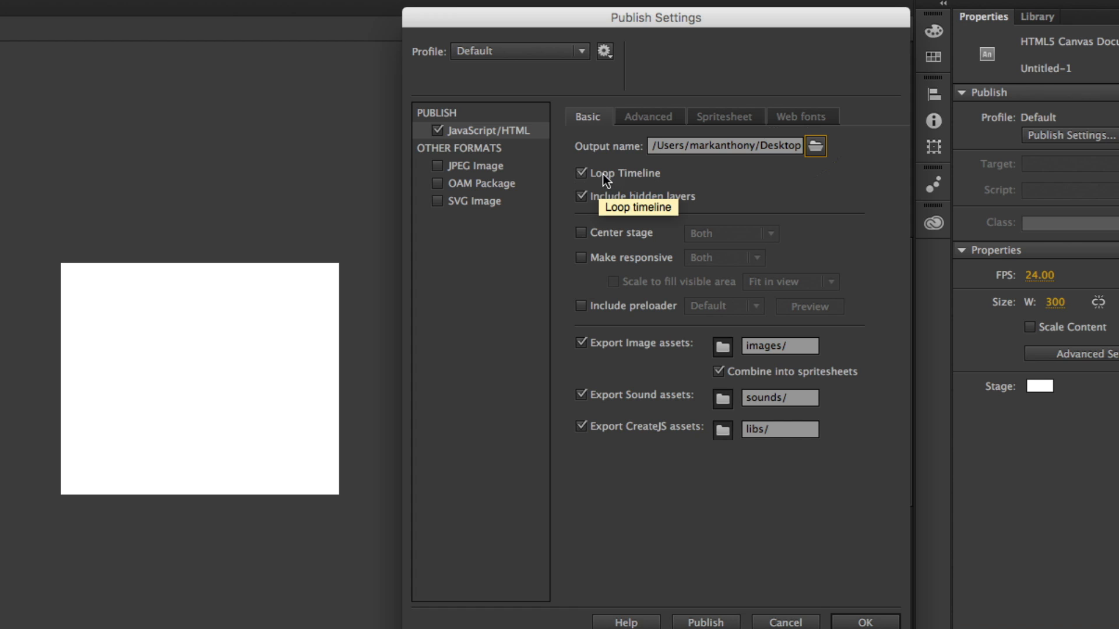
- Turn off Loop Timeline and enable JPEG Image as an extra output format
left_click(581, 173)
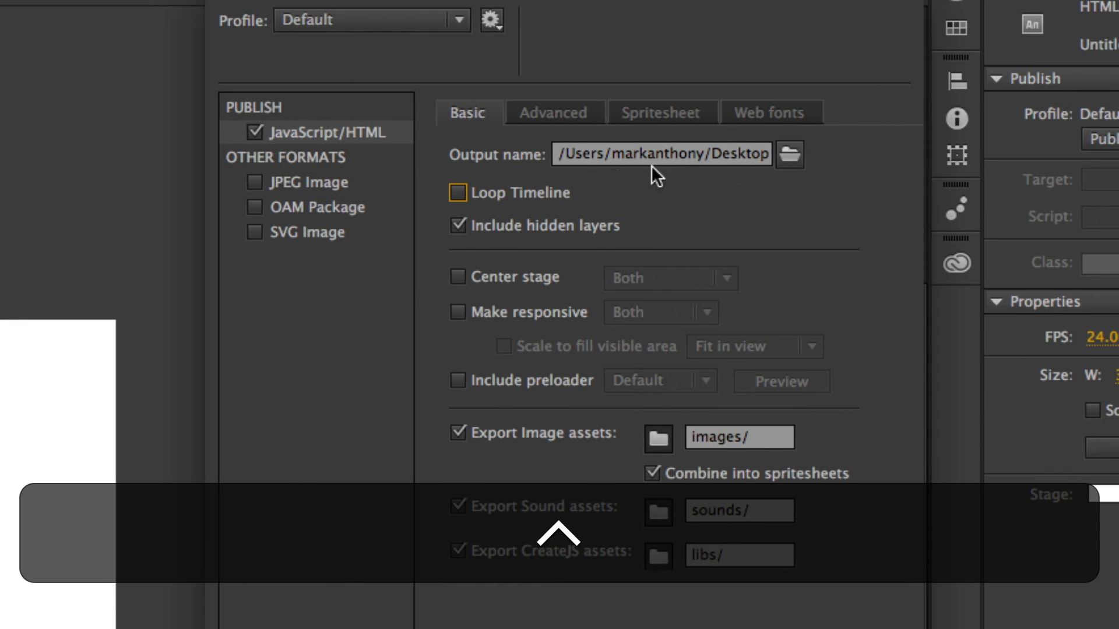
mouse_move(518, 205)
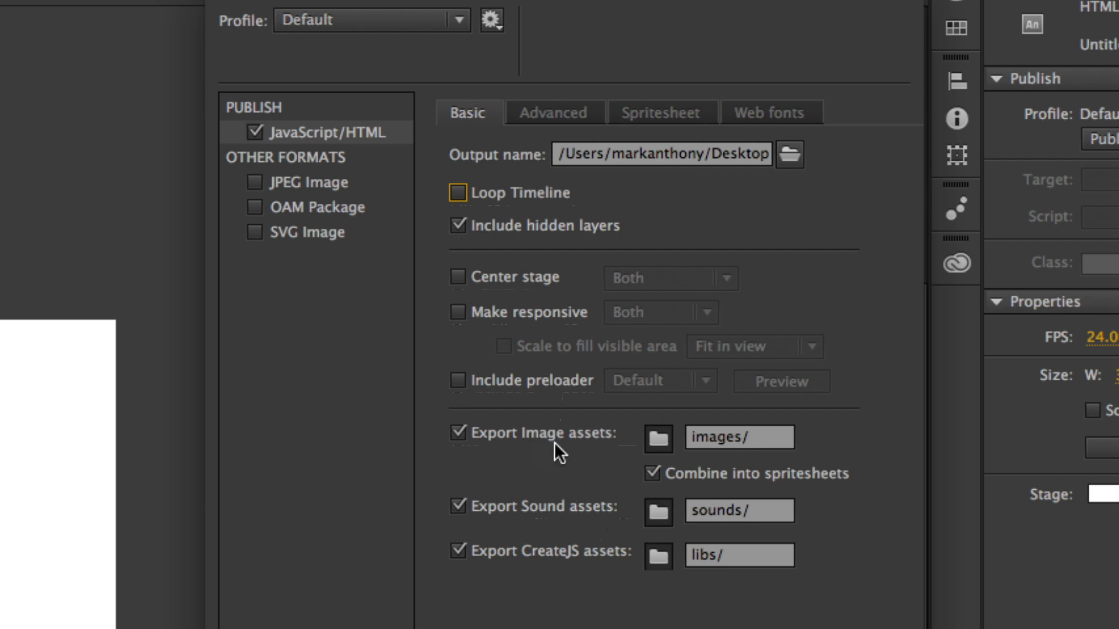
mouse_move(705, 516)
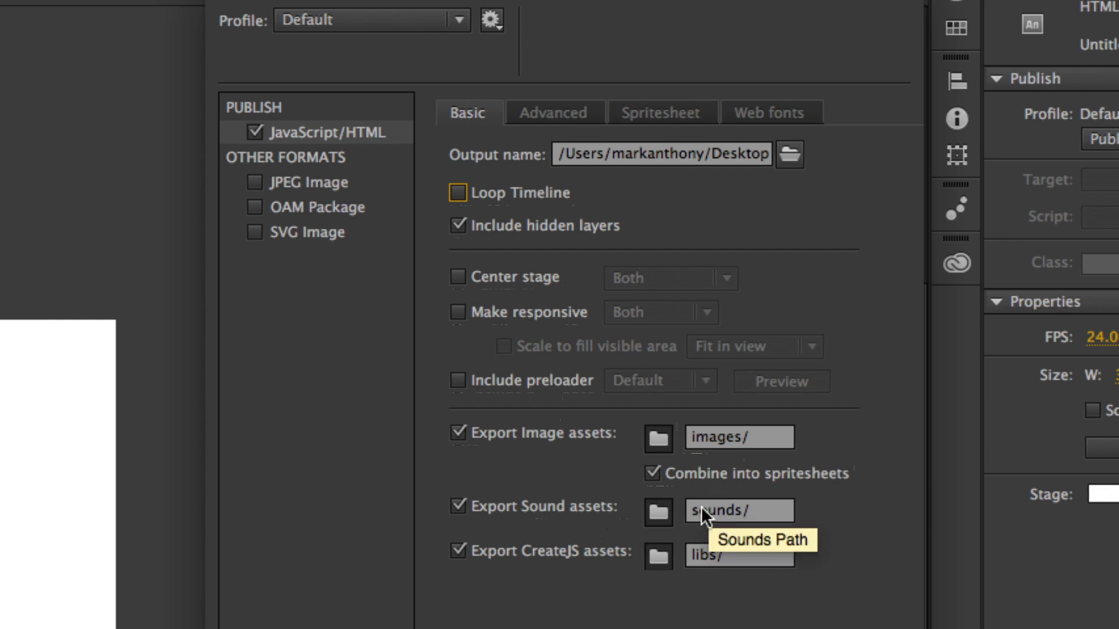
mouse_move(789, 520)
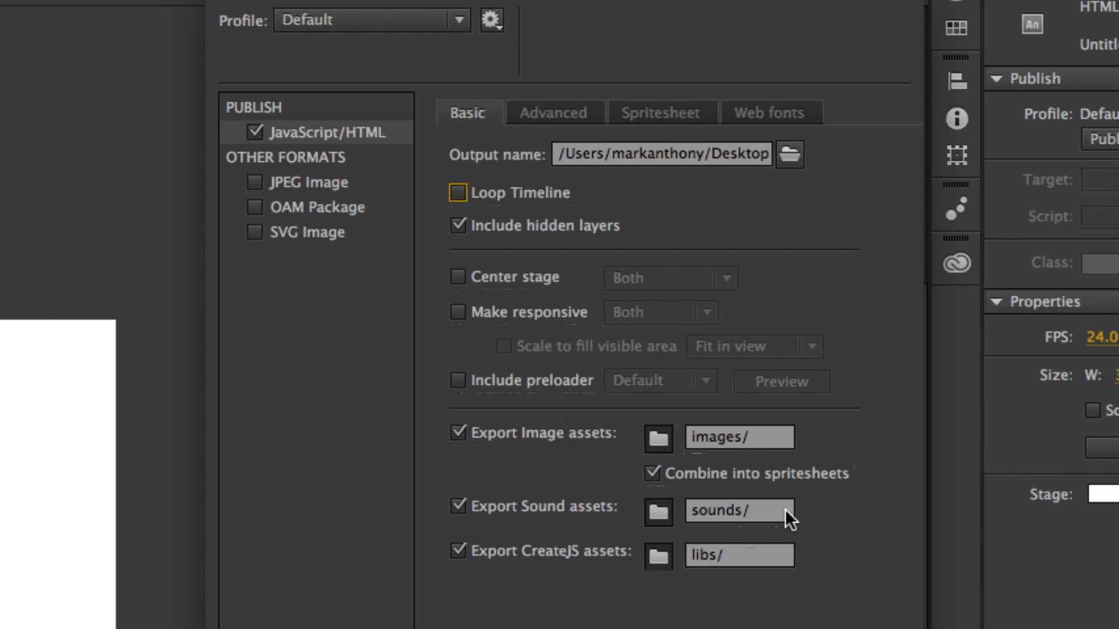
mouse_move(732, 567)
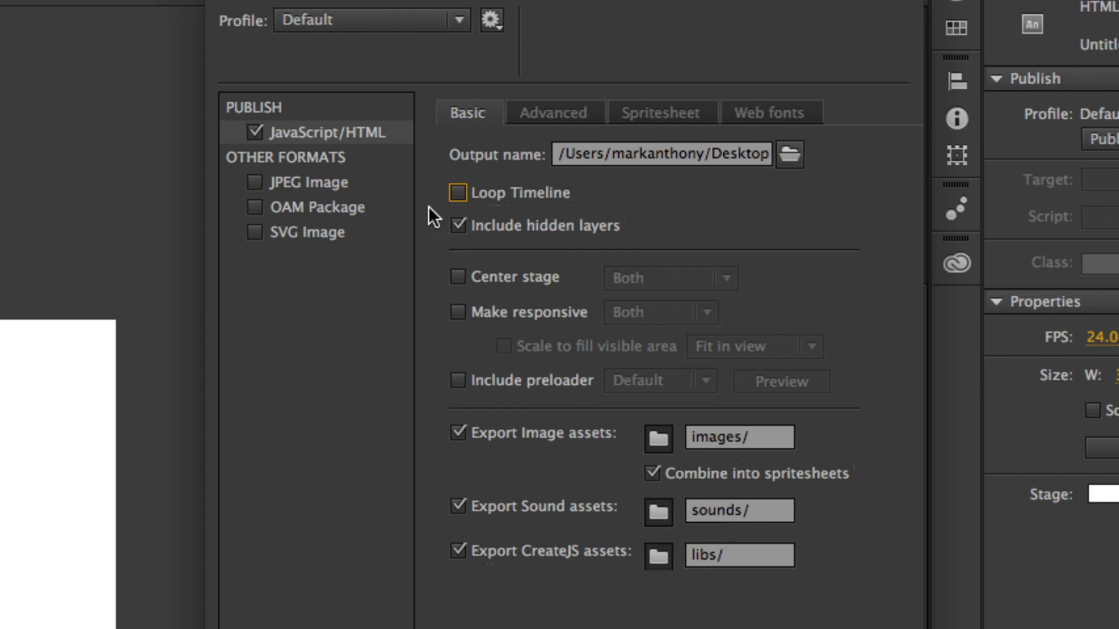
mouse_move(277, 184)
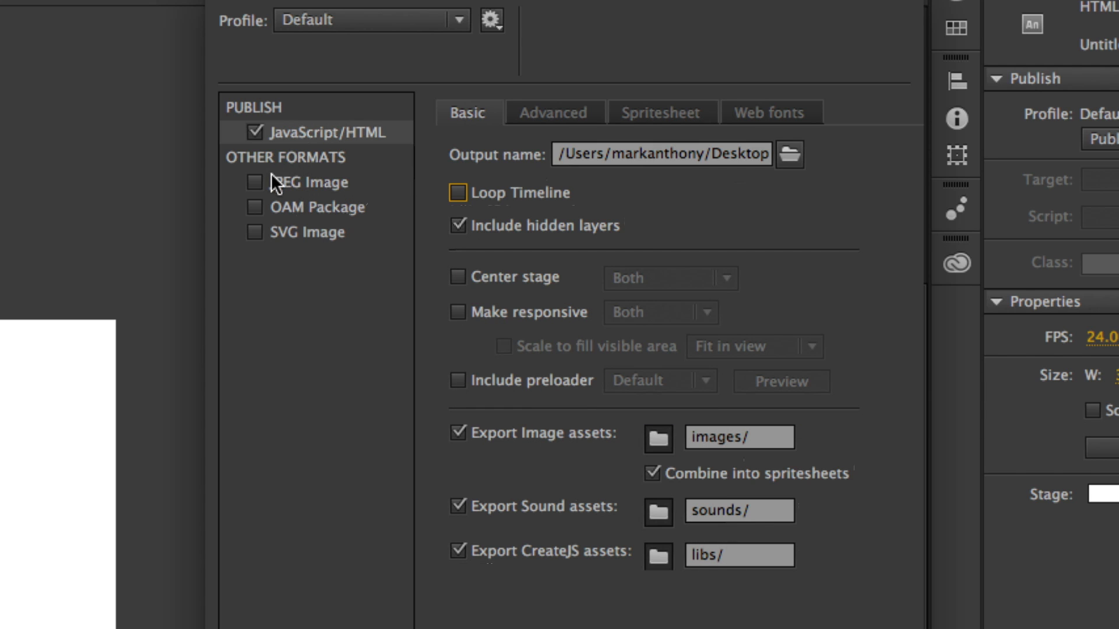
left_click(254, 182)
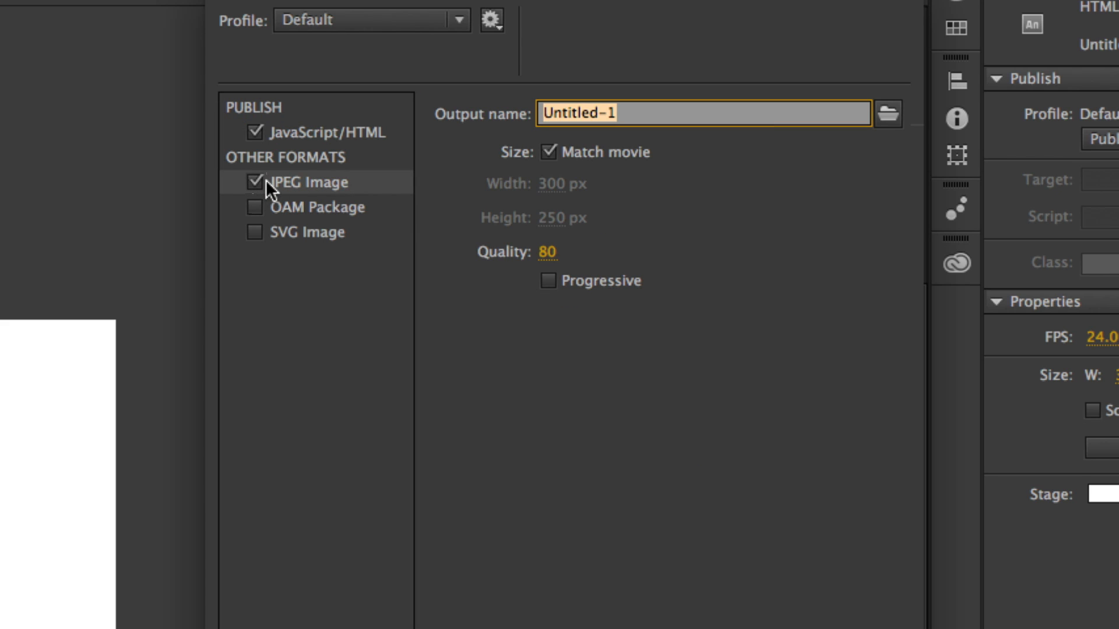
mouse_move(579, 177)
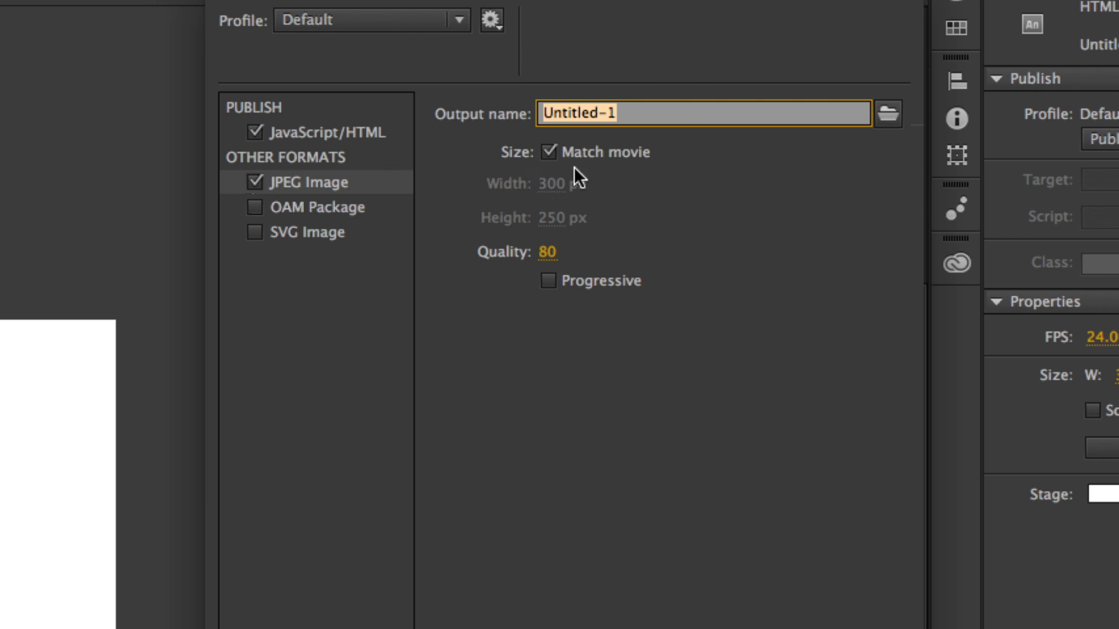
mouse_move(634, 111)
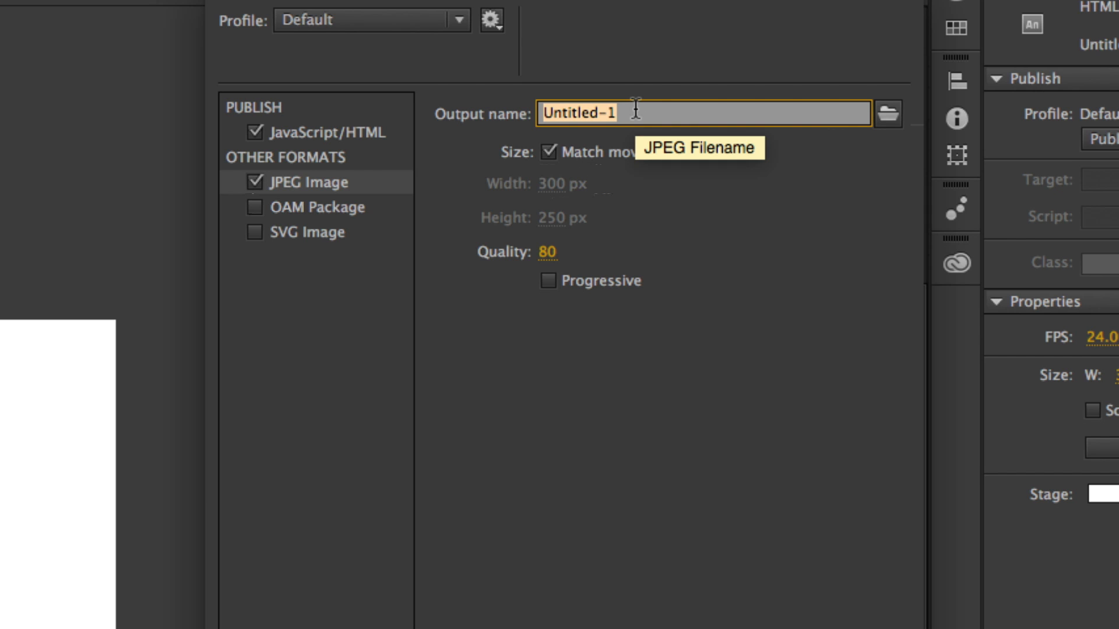
- Name the JPEG output pixel-ad and bring up its publish destination picker
type("pixel")
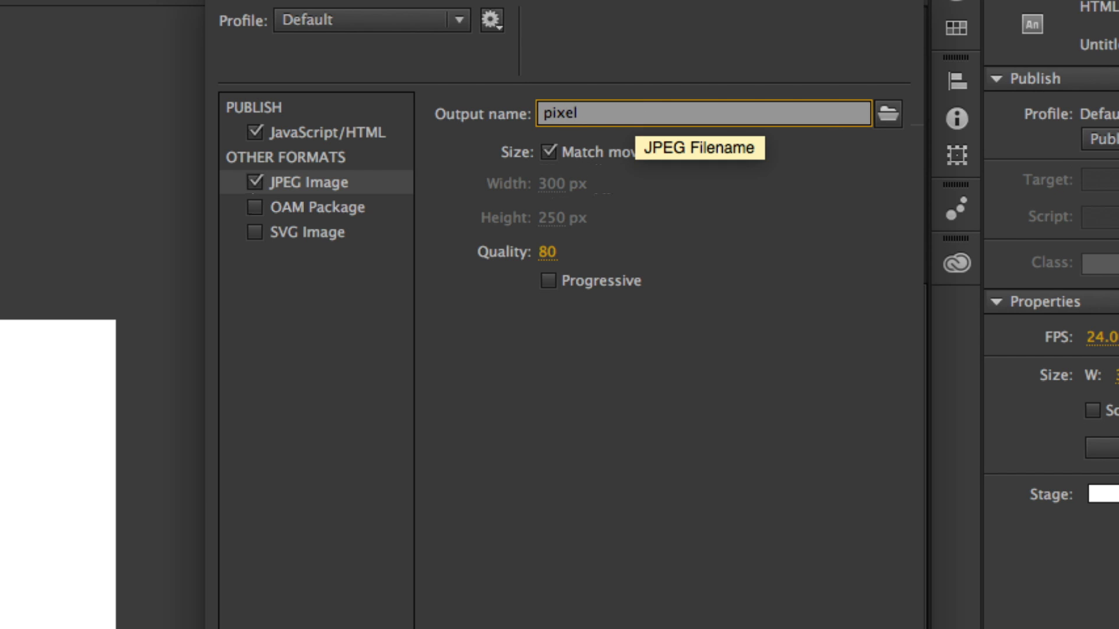
type("-ad")
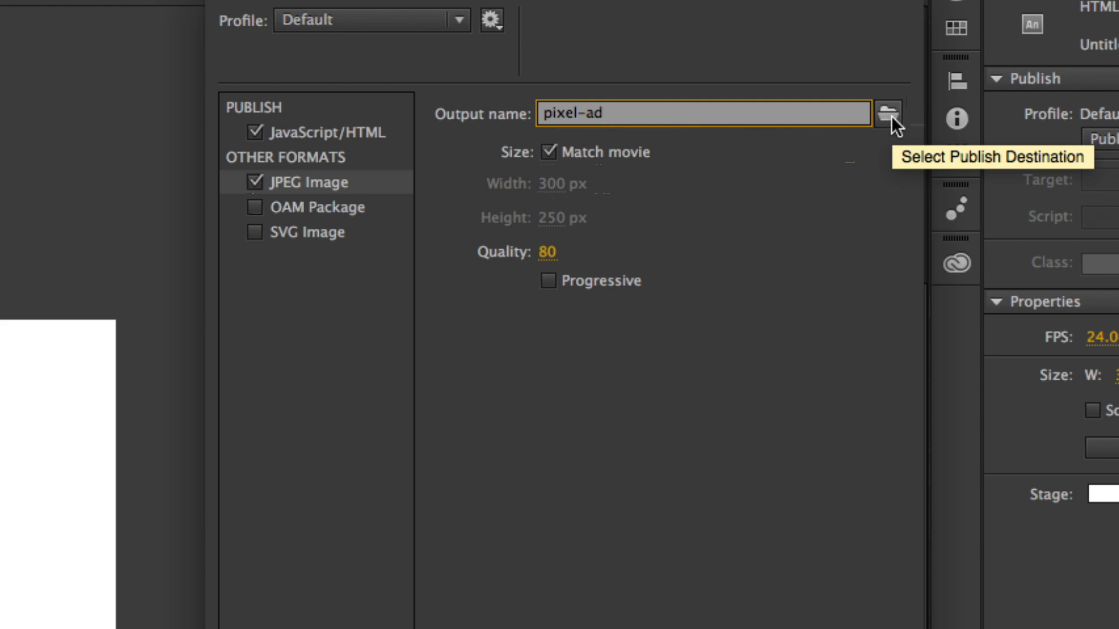
left_click(889, 113)
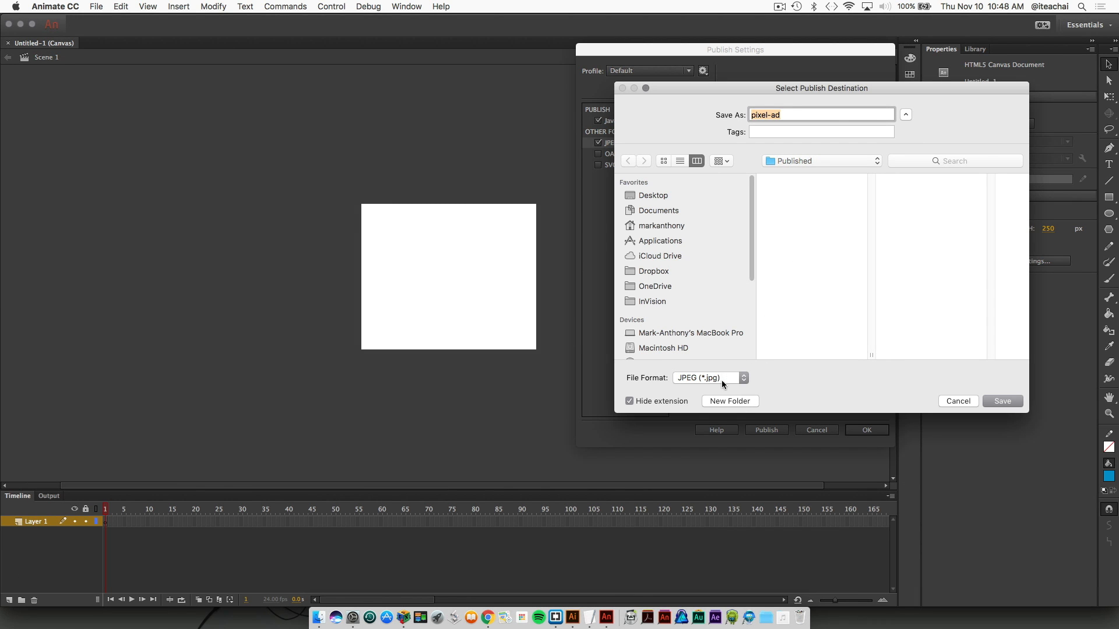
- Create a Static folder and save the pixel-ad JPEG into it
left_click(730, 400)
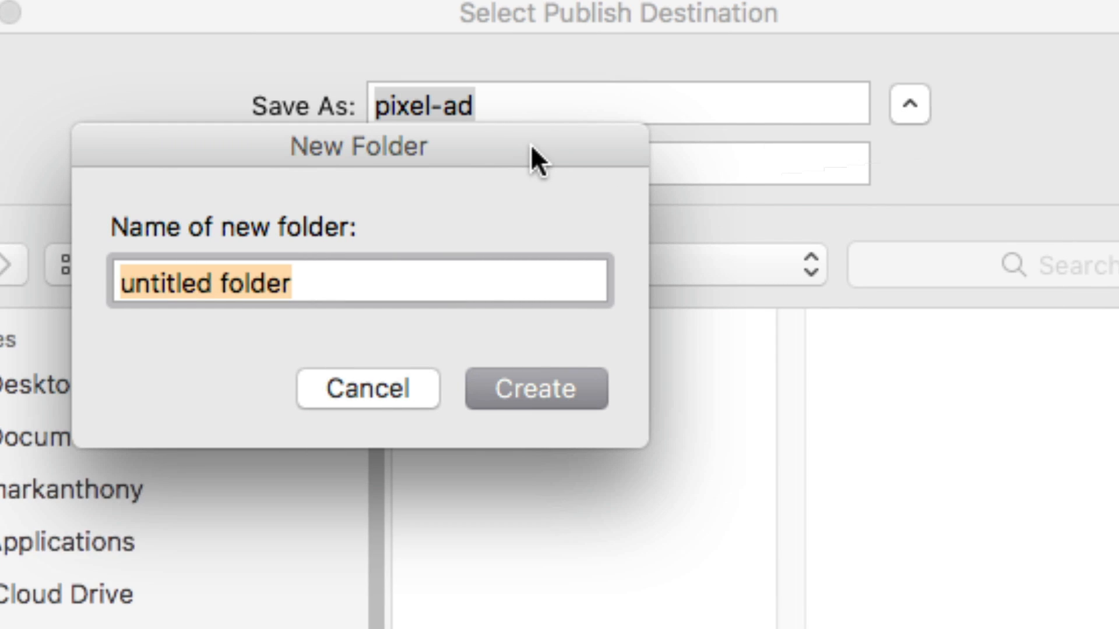
type("Static")
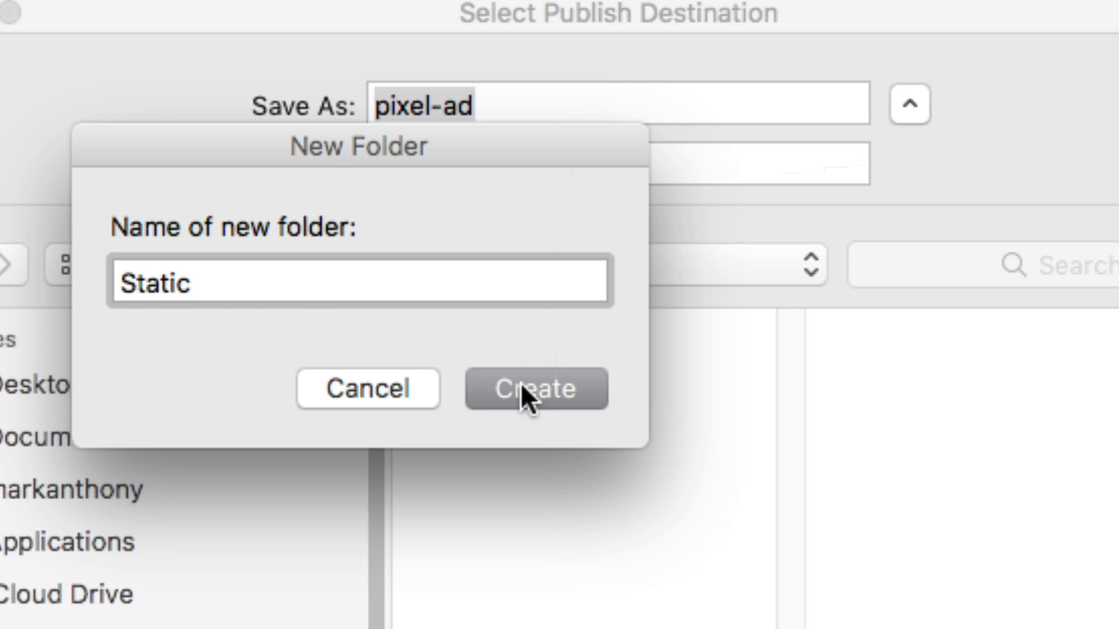
left_click(535, 389)
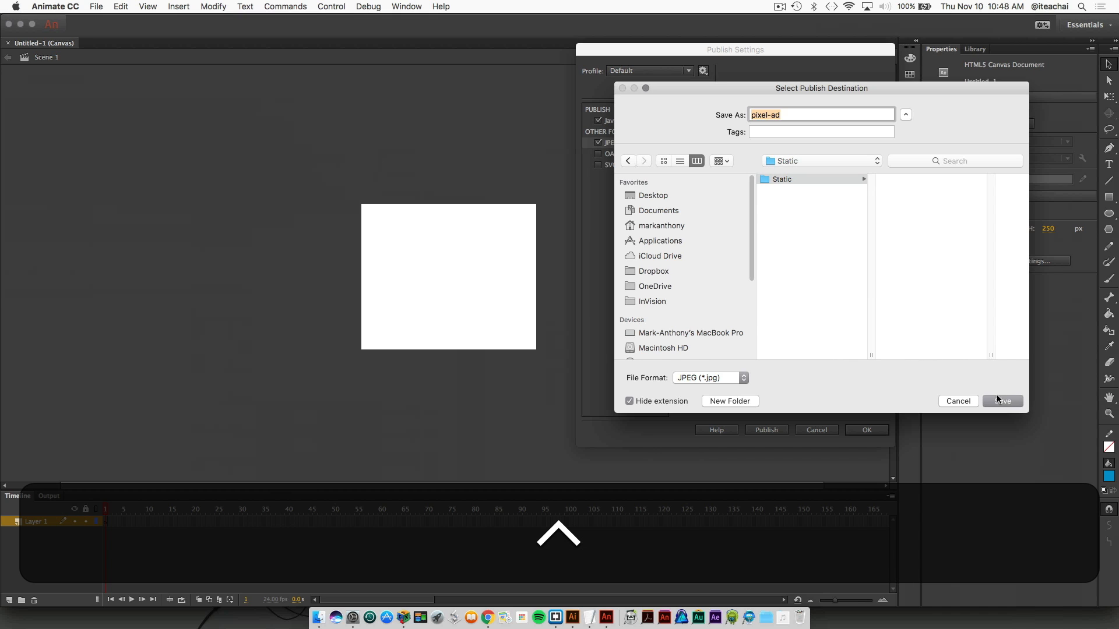
left_click(1003, 400)
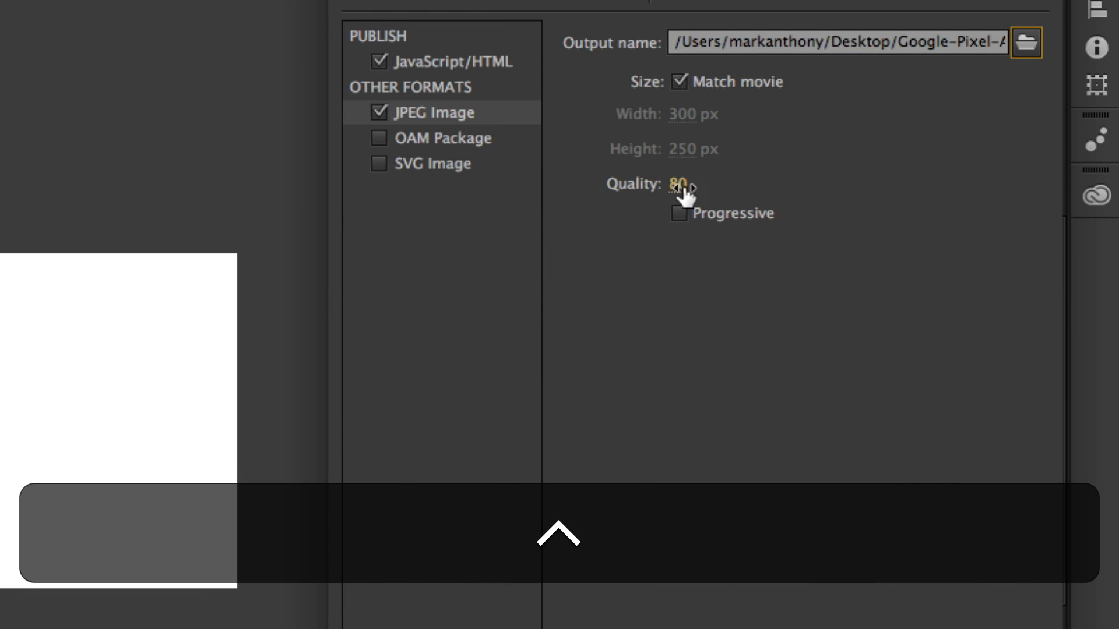
- Scrub the JPEG Quality value up and down, settling around 73
left_click_drag(676, 183, 727, 183)
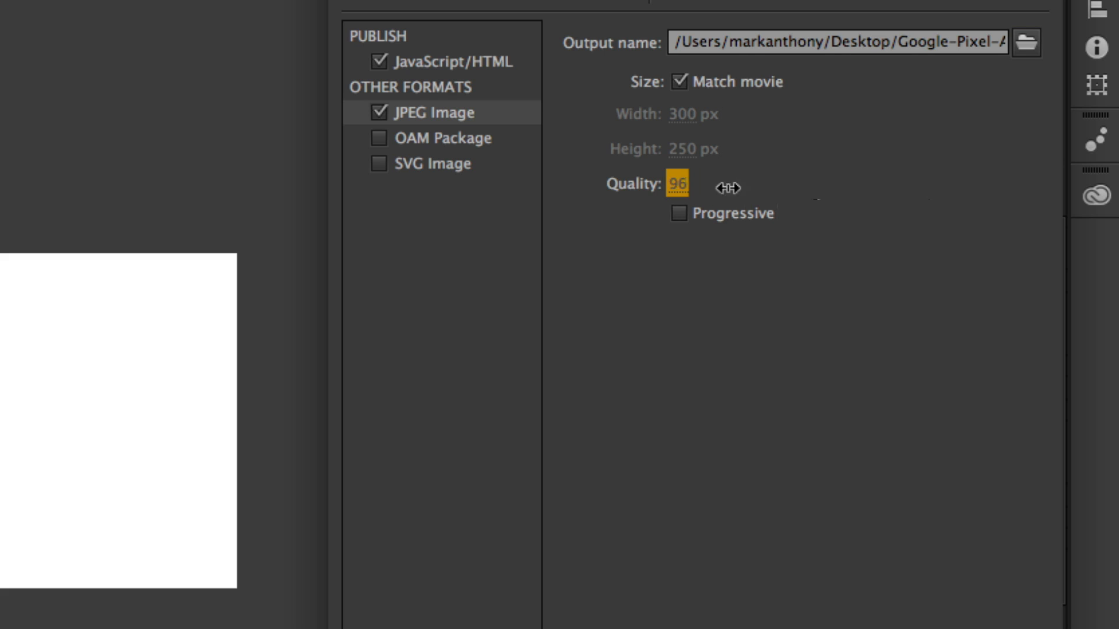
left_click_drag(724, 187, 713, 188)
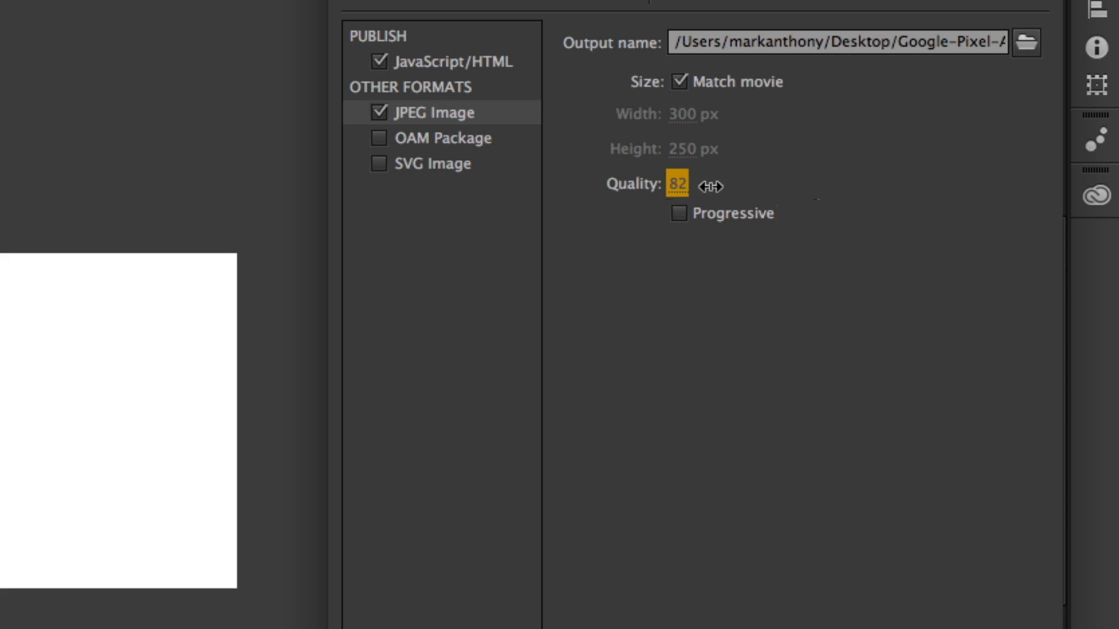
left_click_drag(710, 185, 693, 185)
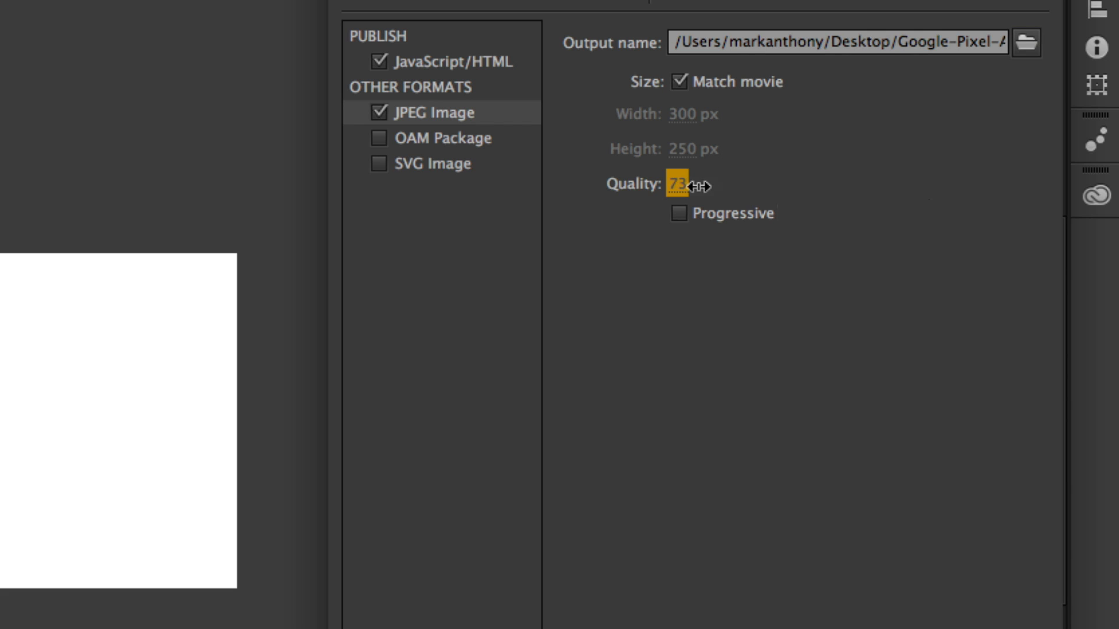
left_click_drag(682, 184, 745, 184)
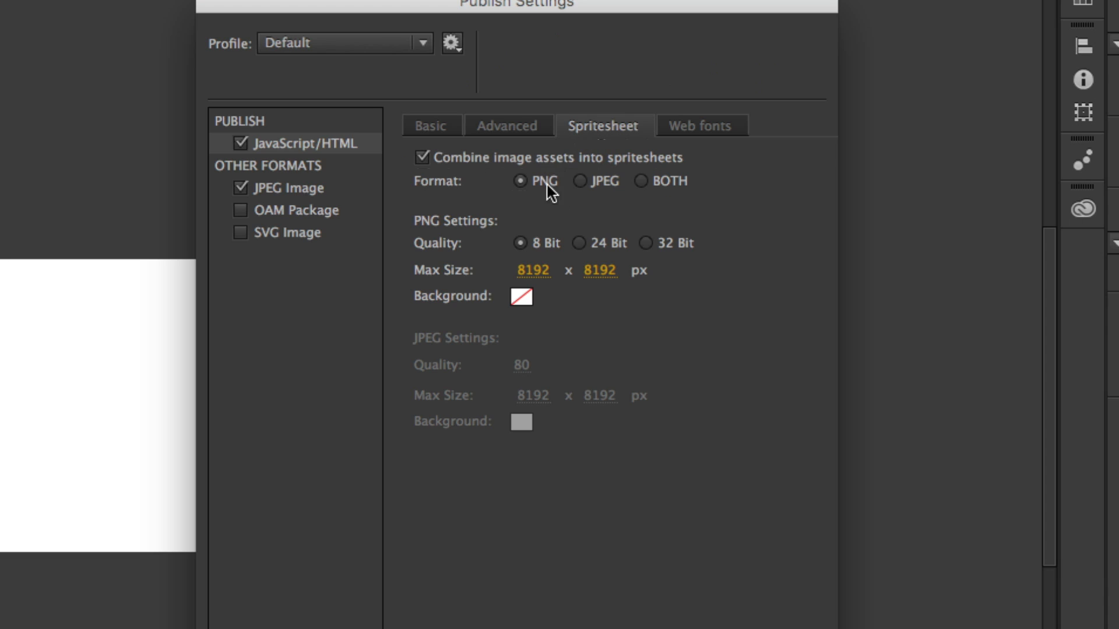
mouse_move(558, 194)
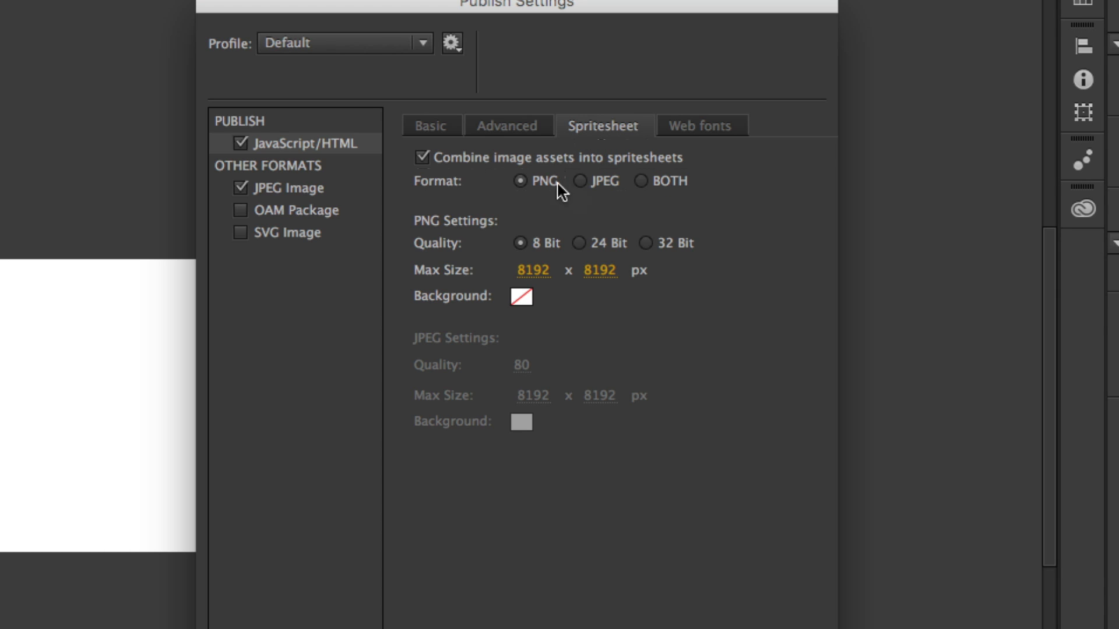
mouse_move(527, 193)
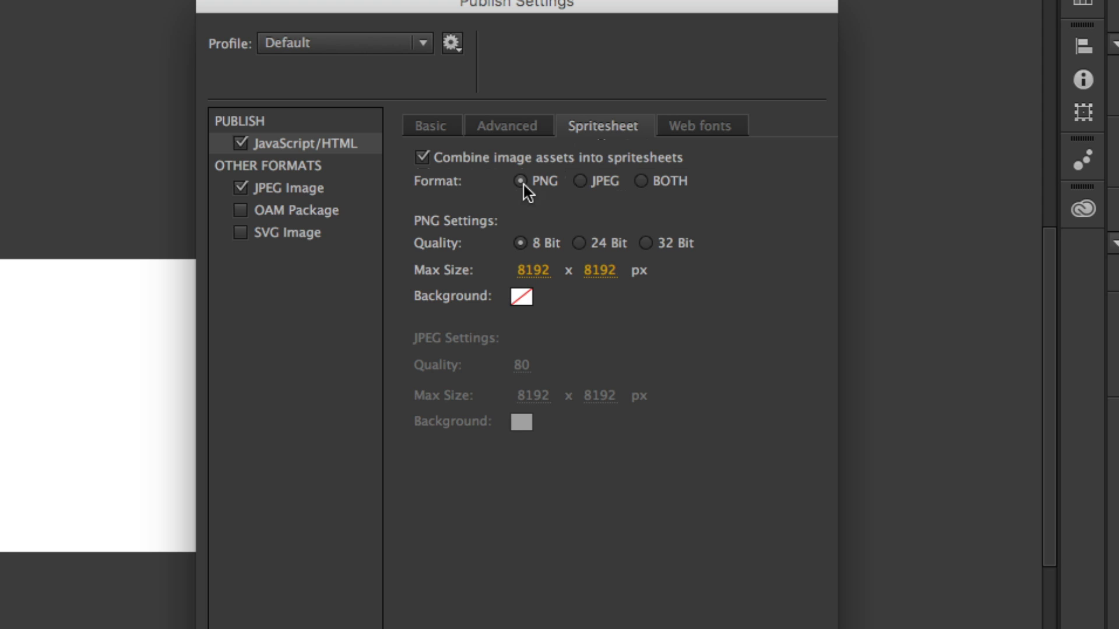
mouse_move(605, 198)
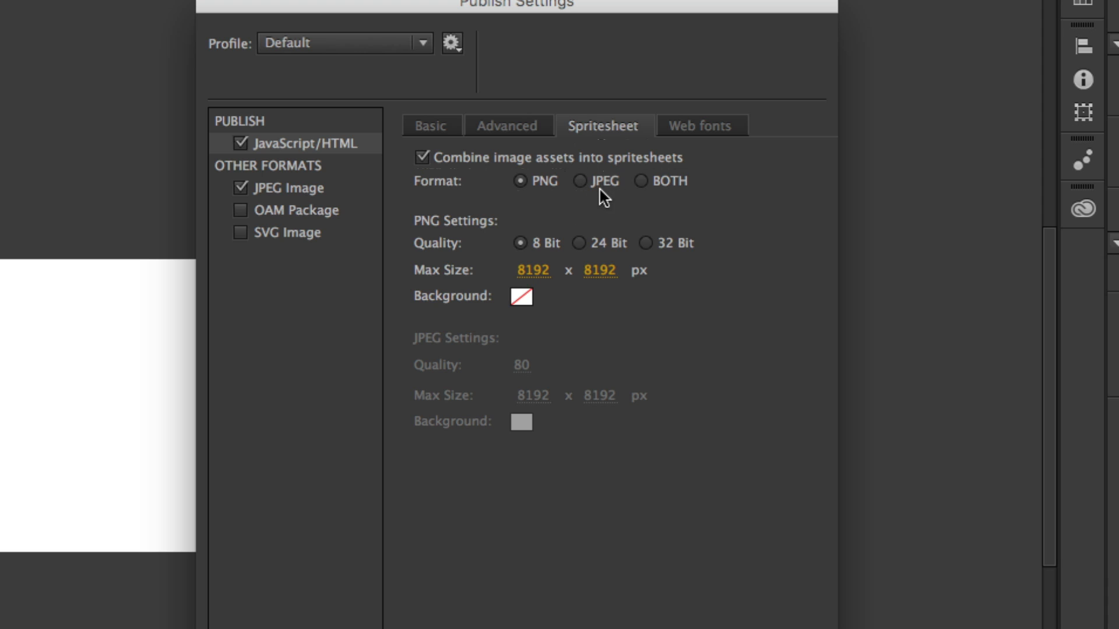
mouse_move(605, 195)
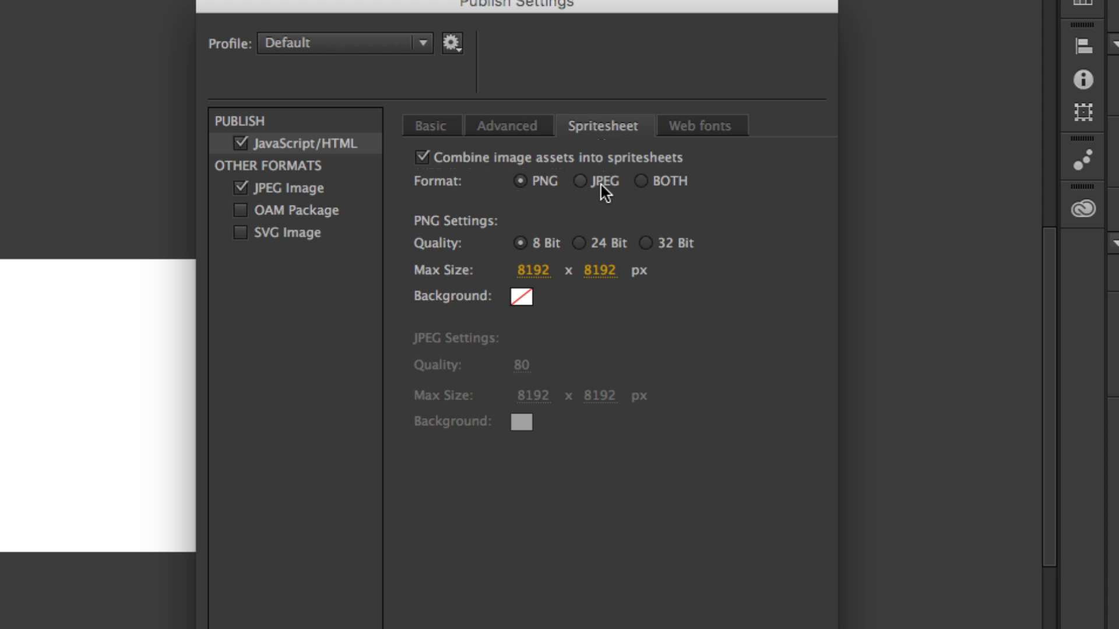
mouse_move(654, 193)
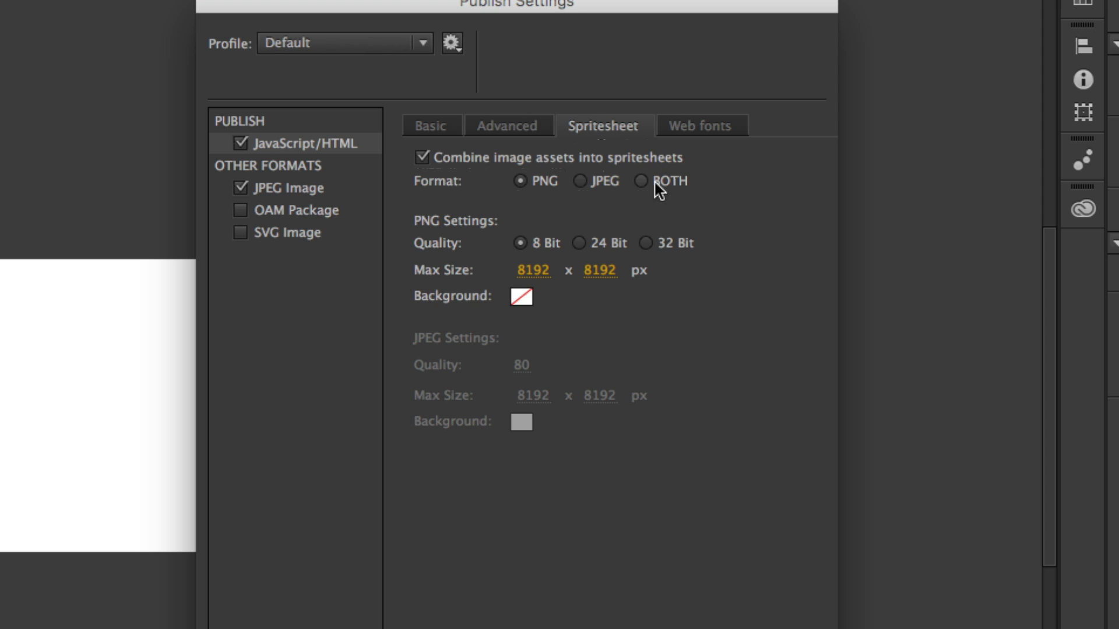
- Keep image assets combined into PNG spritesheets and switch to the Web fonts settings
left_click(698, 126)
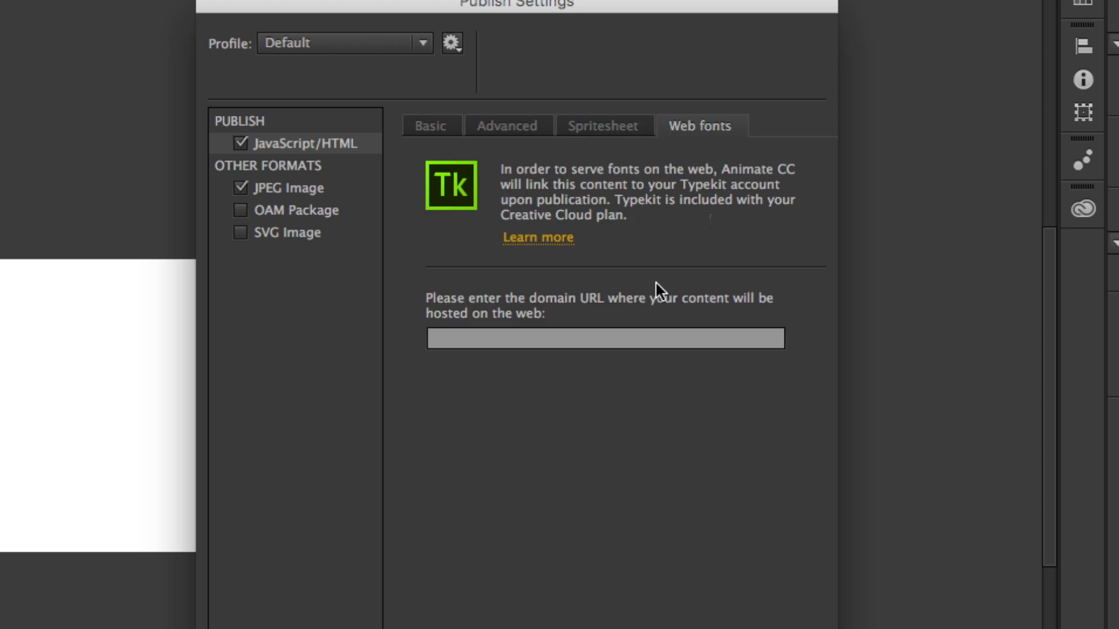
mouse_move(610, 176)
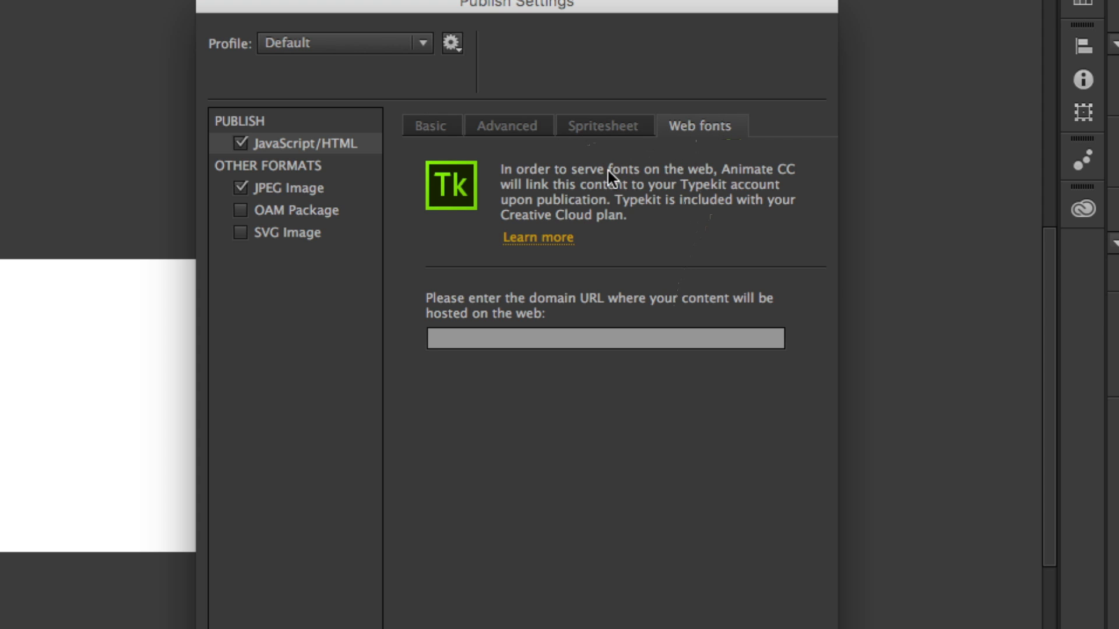
mouse_move(590, 191)
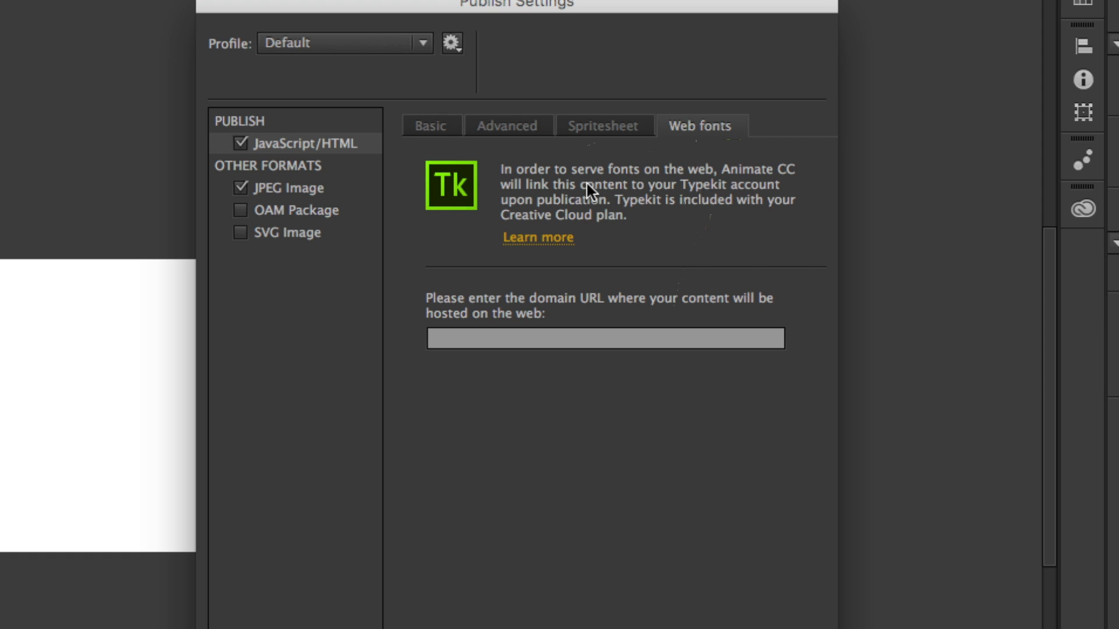
mouse_move(572, 325)
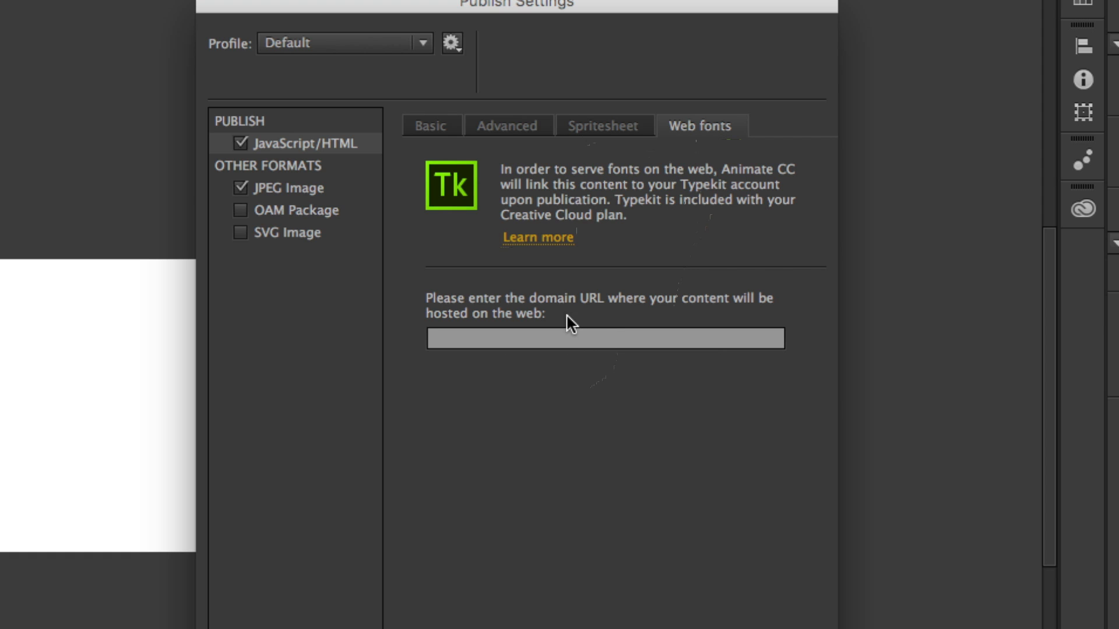
mouse_move(587, 328)
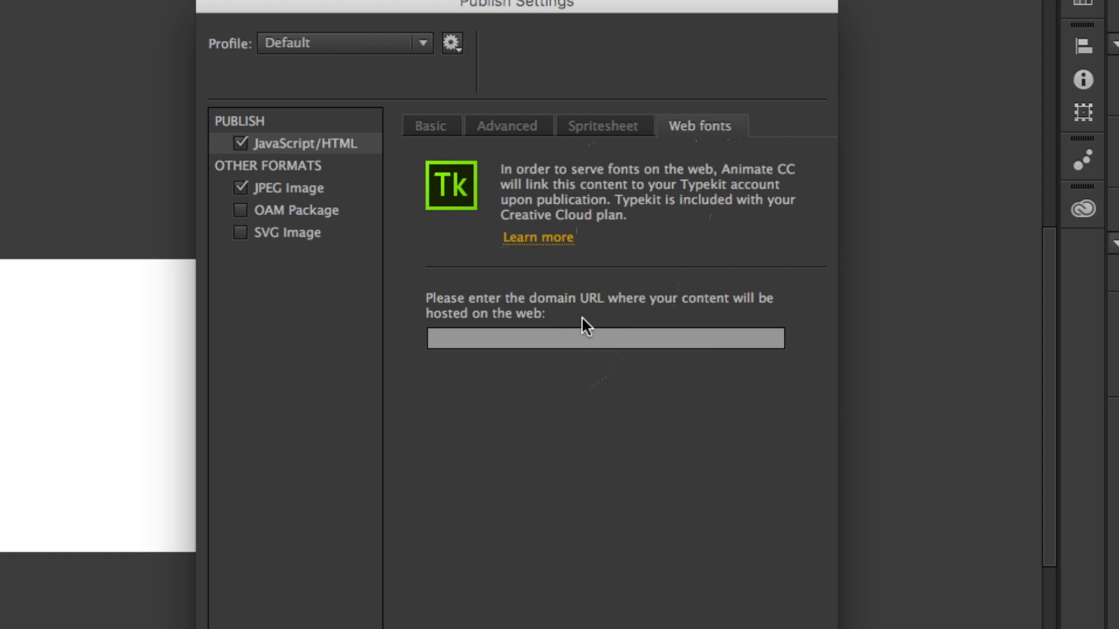